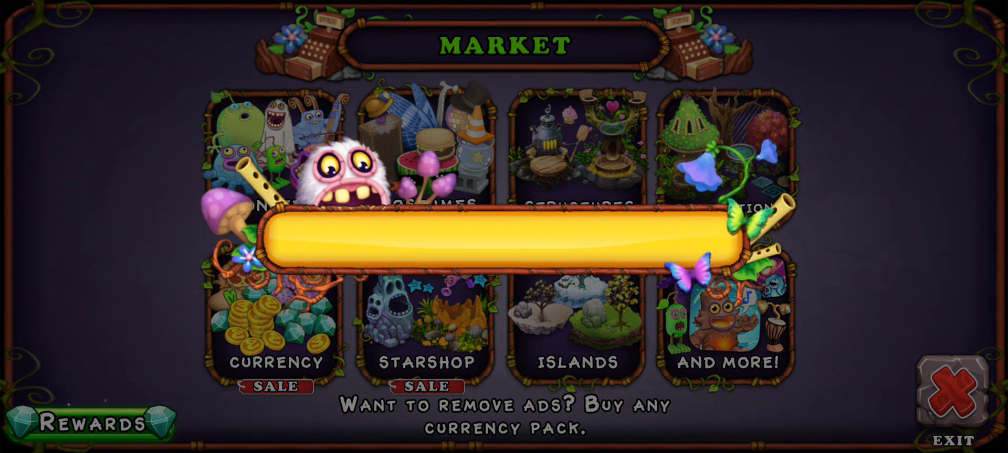
Step: Exit the Market back to the island and zoom out to see all monsters
left_click(947, 388)
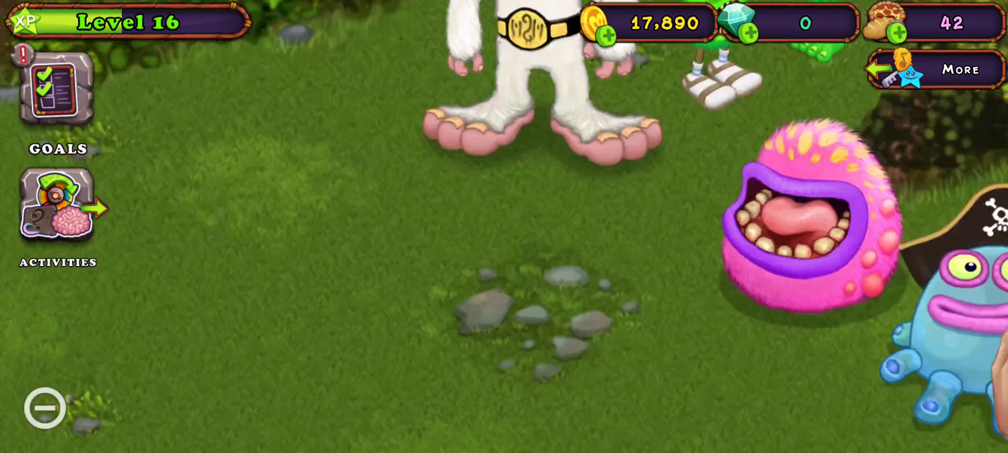
left_click(932, 308)
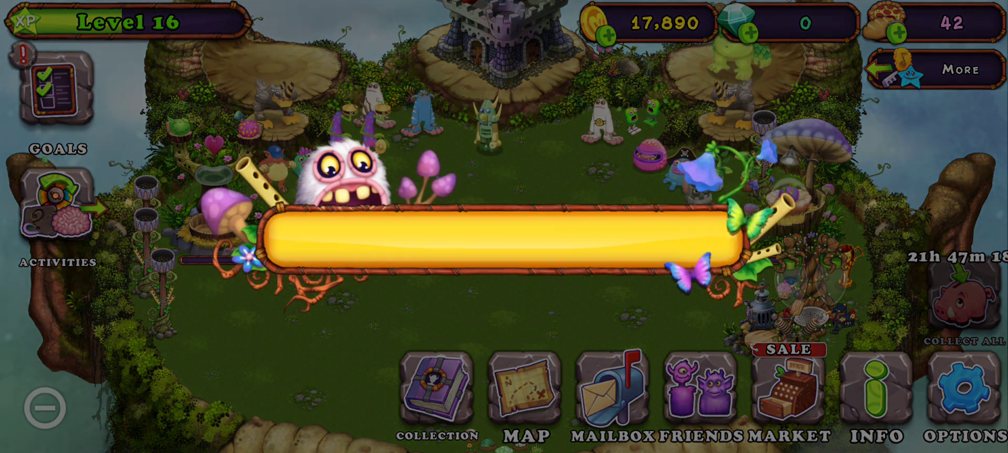
Step: Open the Rewards button to show the Earn Diamonds offerwall
left_click(779, 391)
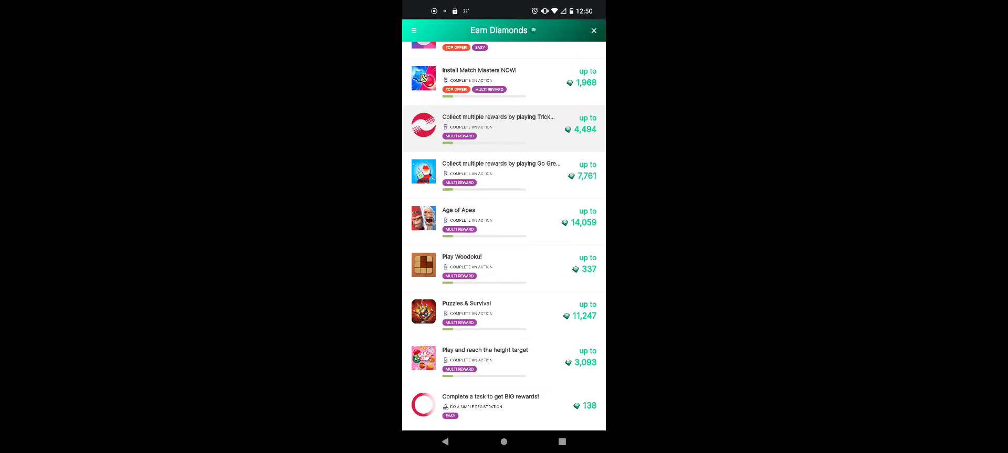
Step: Open the 112-diamond Trivia Crack offer's instructions page
left_click(414, 30)
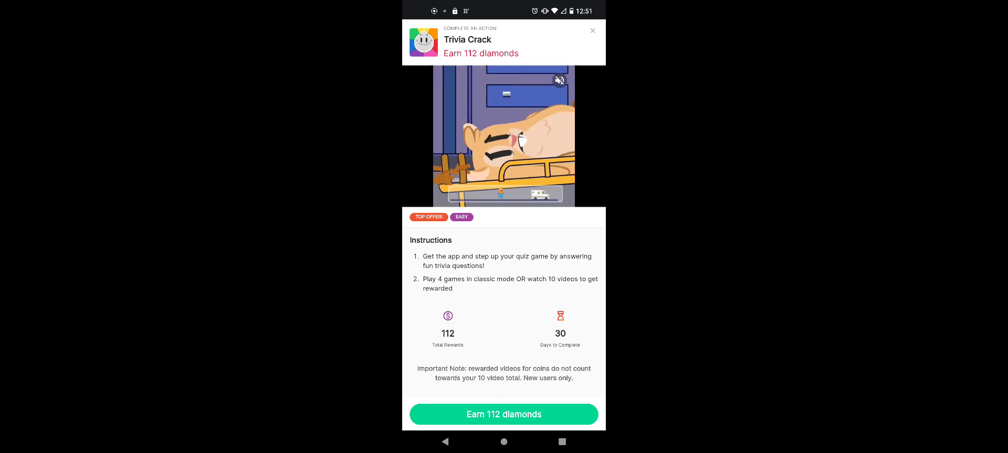
Step: Close the Trivia Crack offer page to return to the Market
left_click(592, 30)
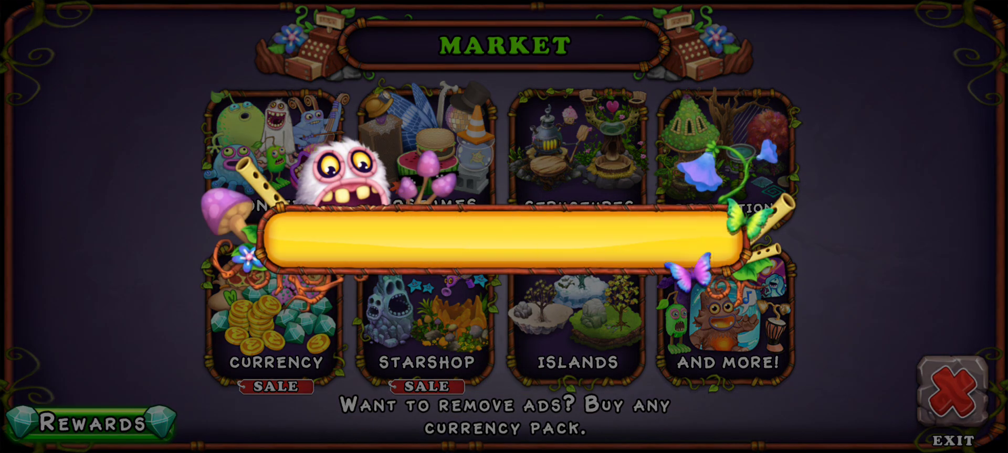
Step: Exit the Market to the island and reopen the Earn Diamonds offerwall
left_click(951, 391)
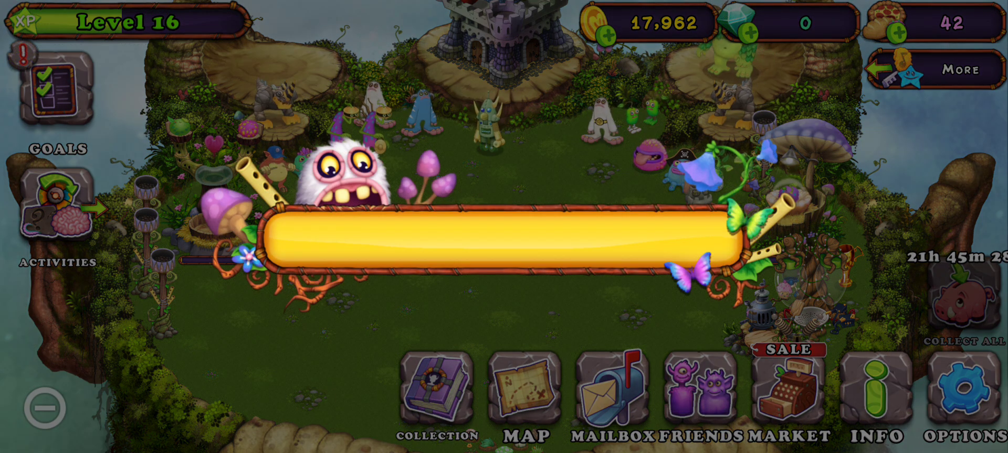
left_click(785, 397)
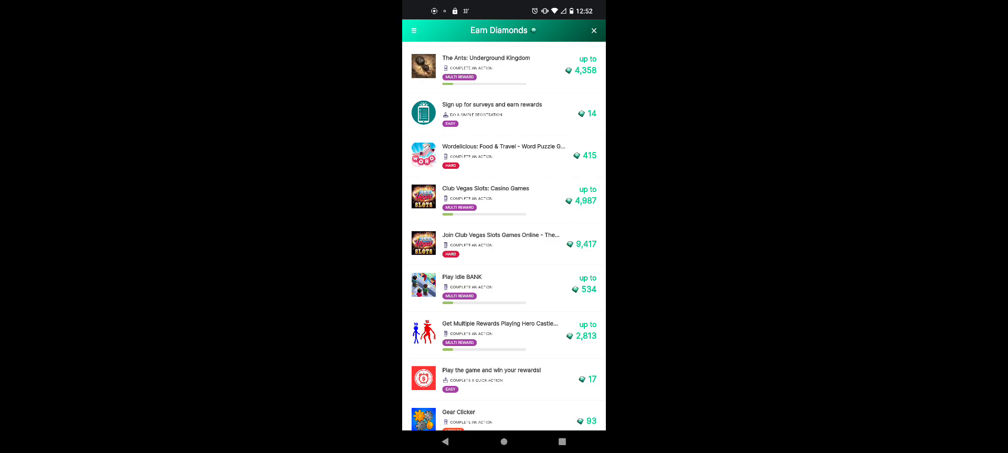
Step: Scroll down the offerwall and open the coin-collecting game offer's task page
left_click(501, 244)
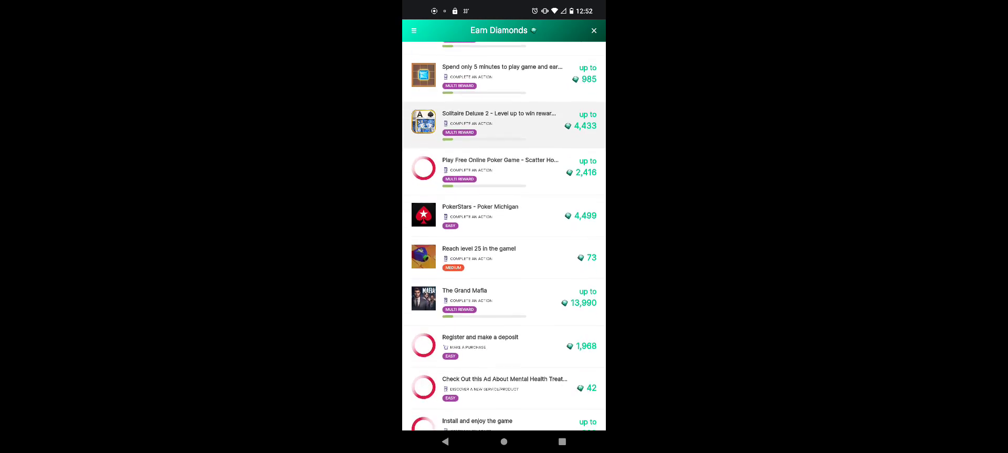
scroll("down", 3)
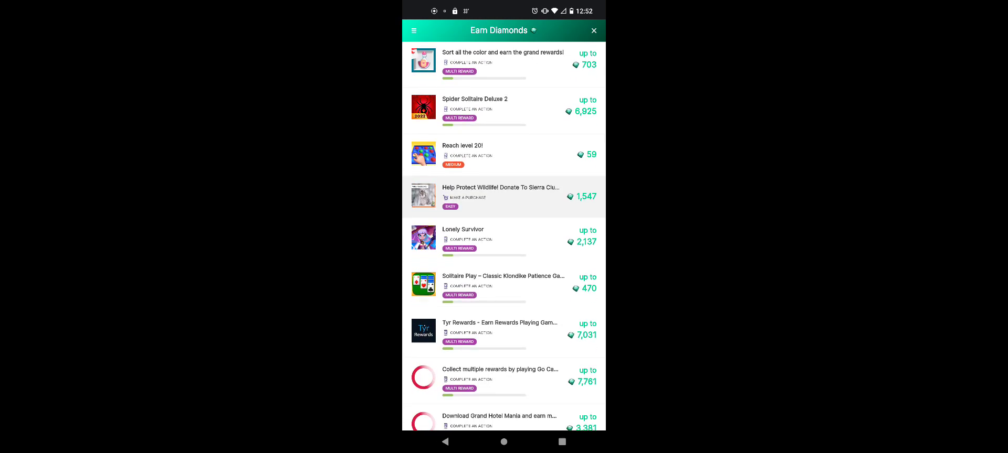
left_click(414, 31)
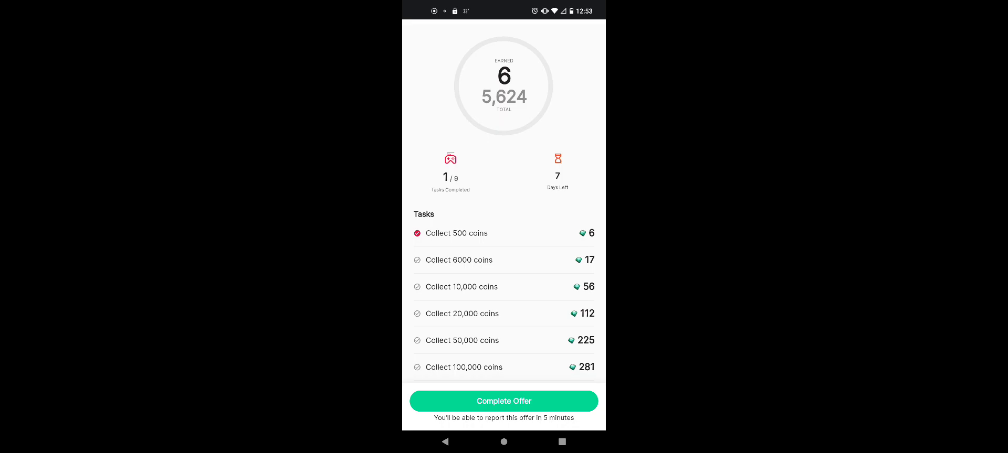
Step: Scroll the offer's task list to review completed tasks and 6 diamonds earned
scroll("down", 3)
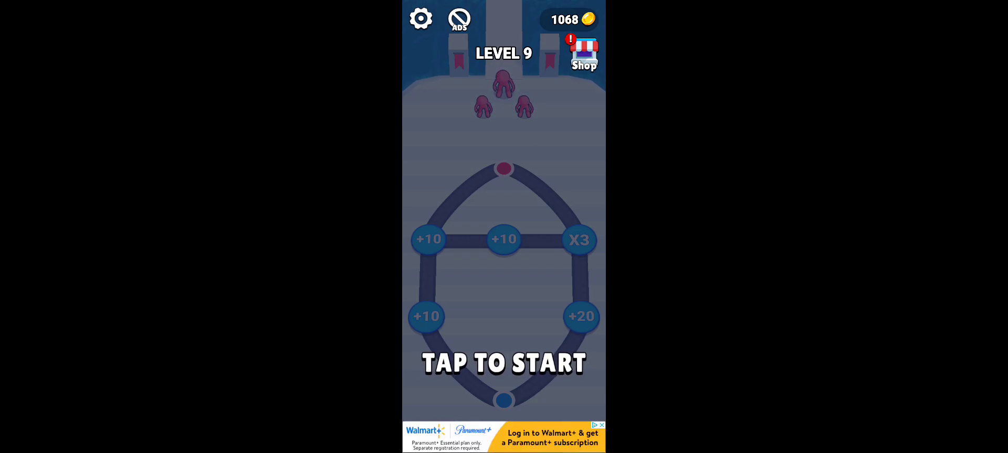
Step: Start and play level 9 of the crowd puzzle game
left_click(504, 362)
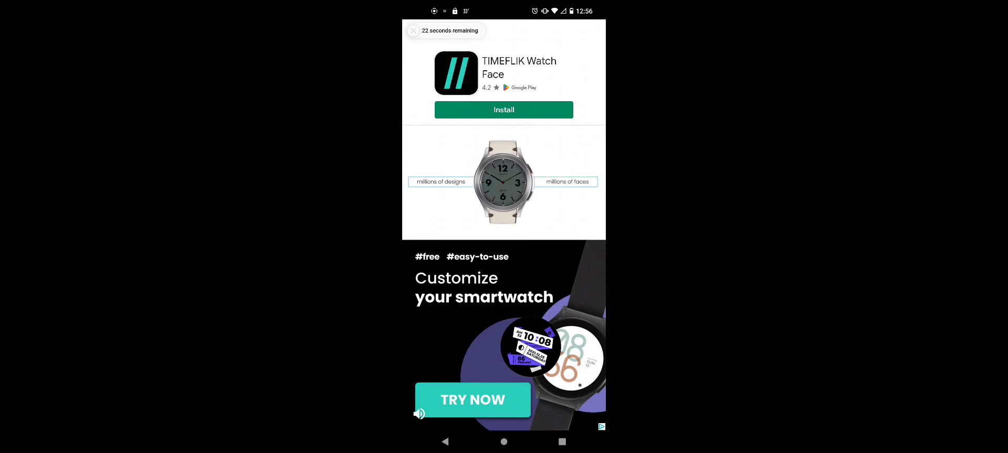
Step: Dismiss the smartwatch ad to reach the Level 10 screen with 1,358 coins
left_click(412, 31)
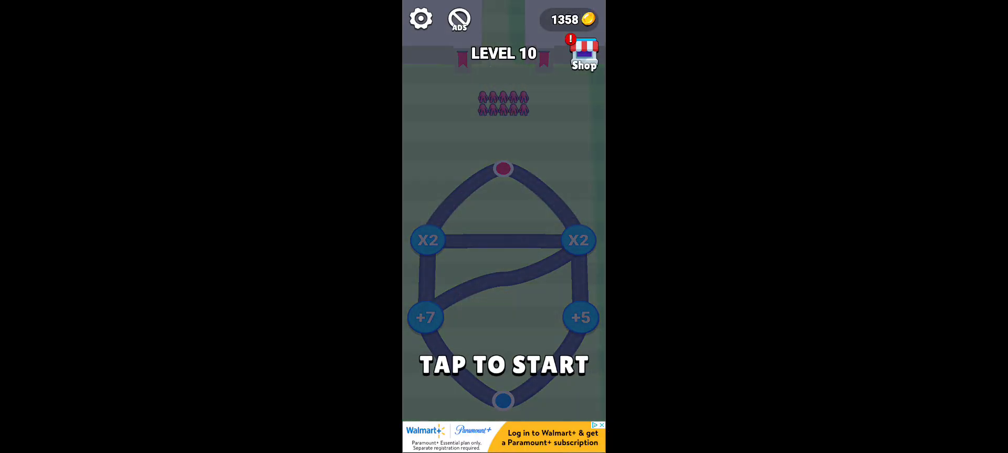
Step: Start level 10 and draw the runner's path to the +7 gate
left_click(504, 365)
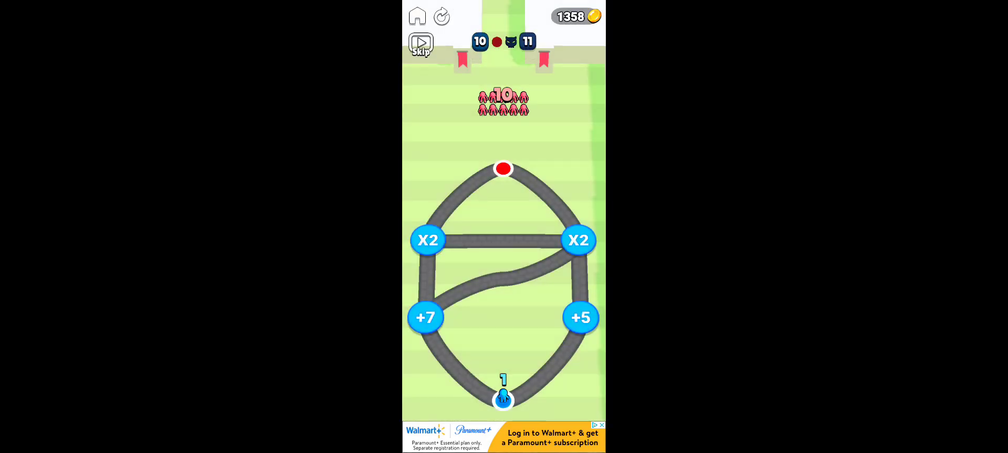
left_click_drag(503, 400, 426, 318)
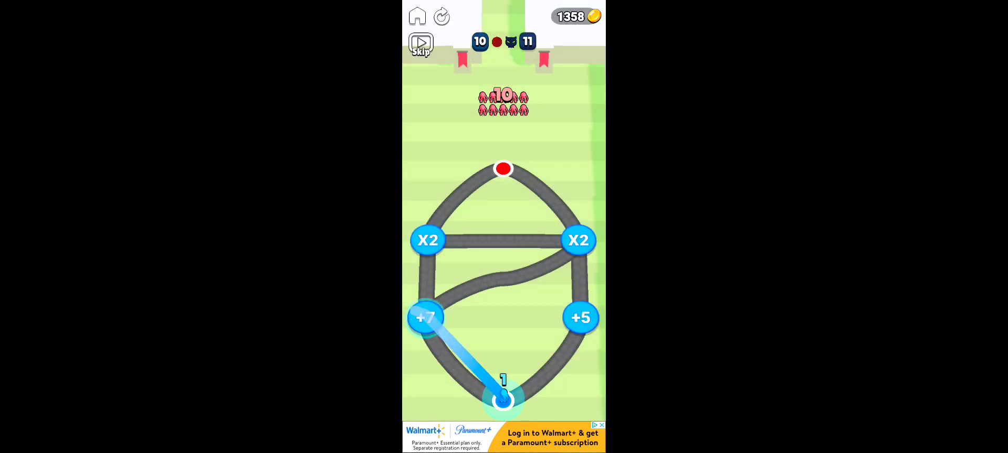